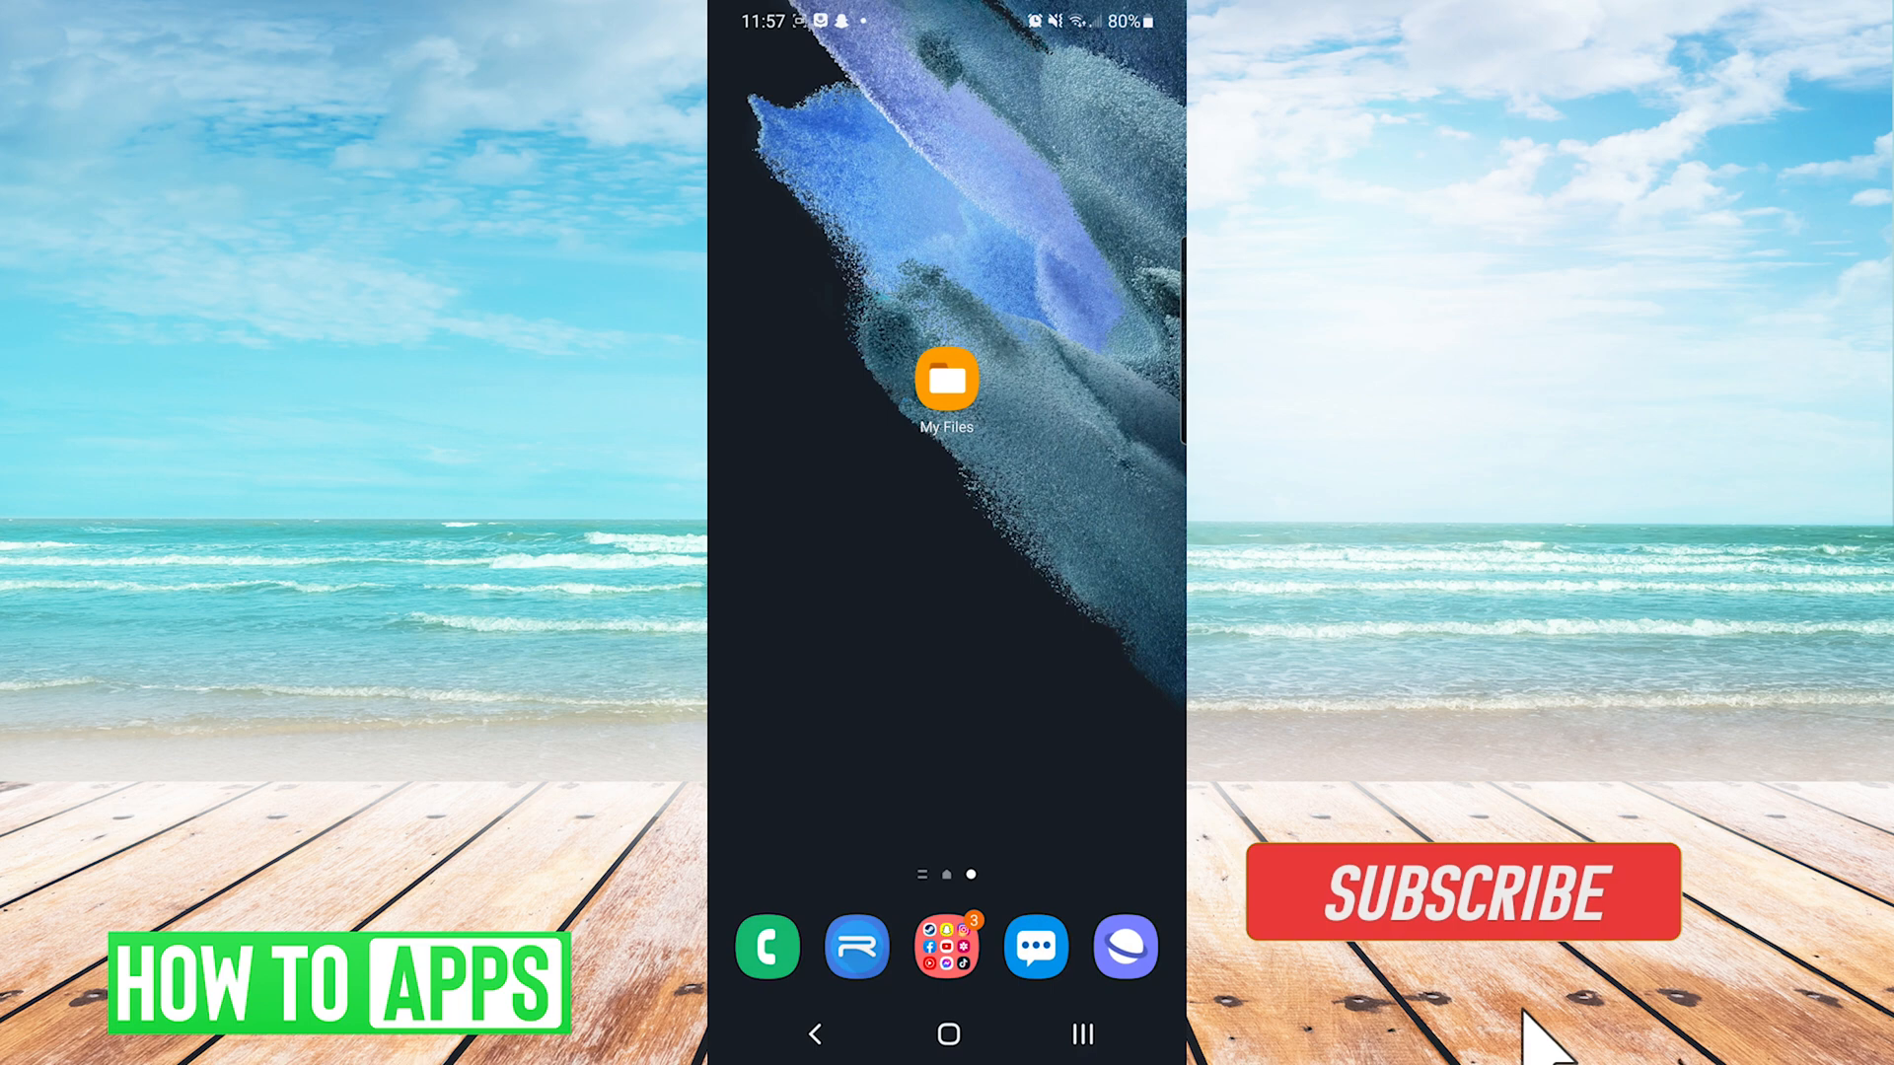
# Launch My Files and show the Images category's grid of JPG pictures.
pyautogui.click(1463, 895)
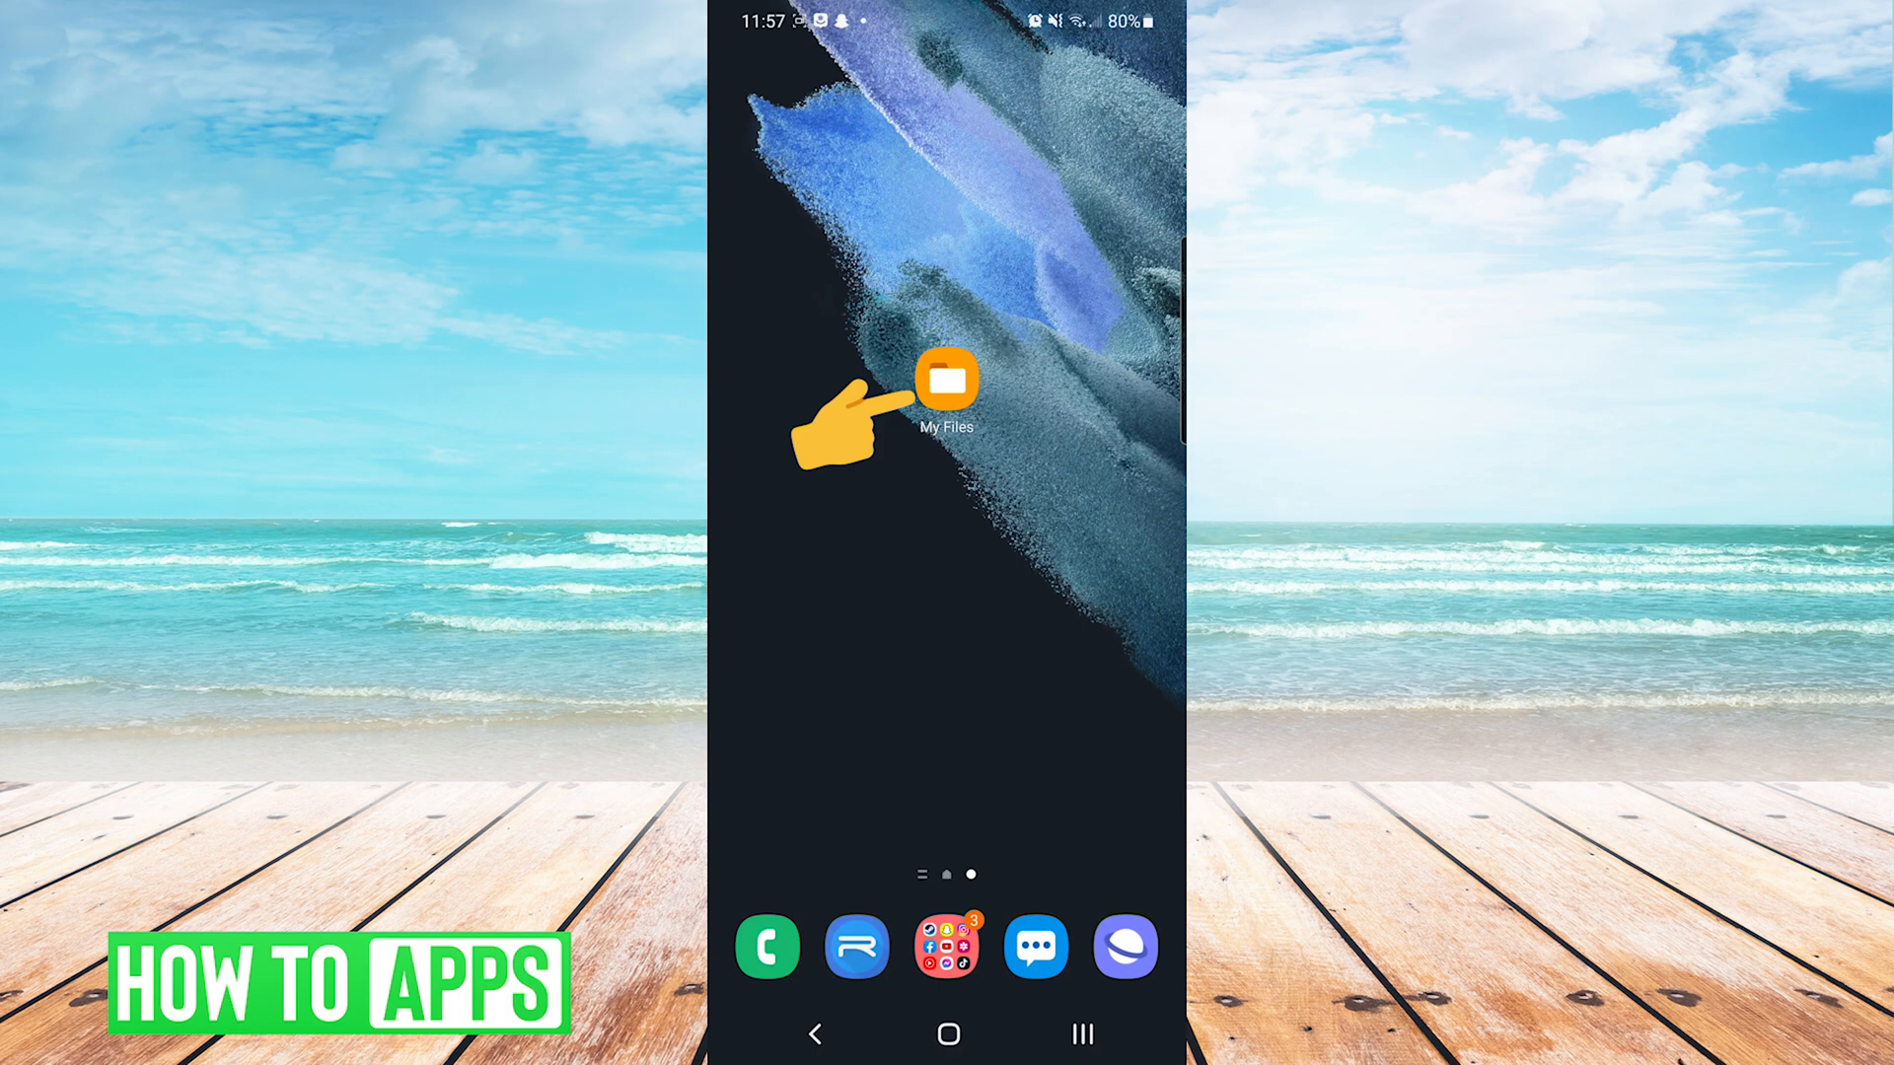
pyautogui.click(947, 386)
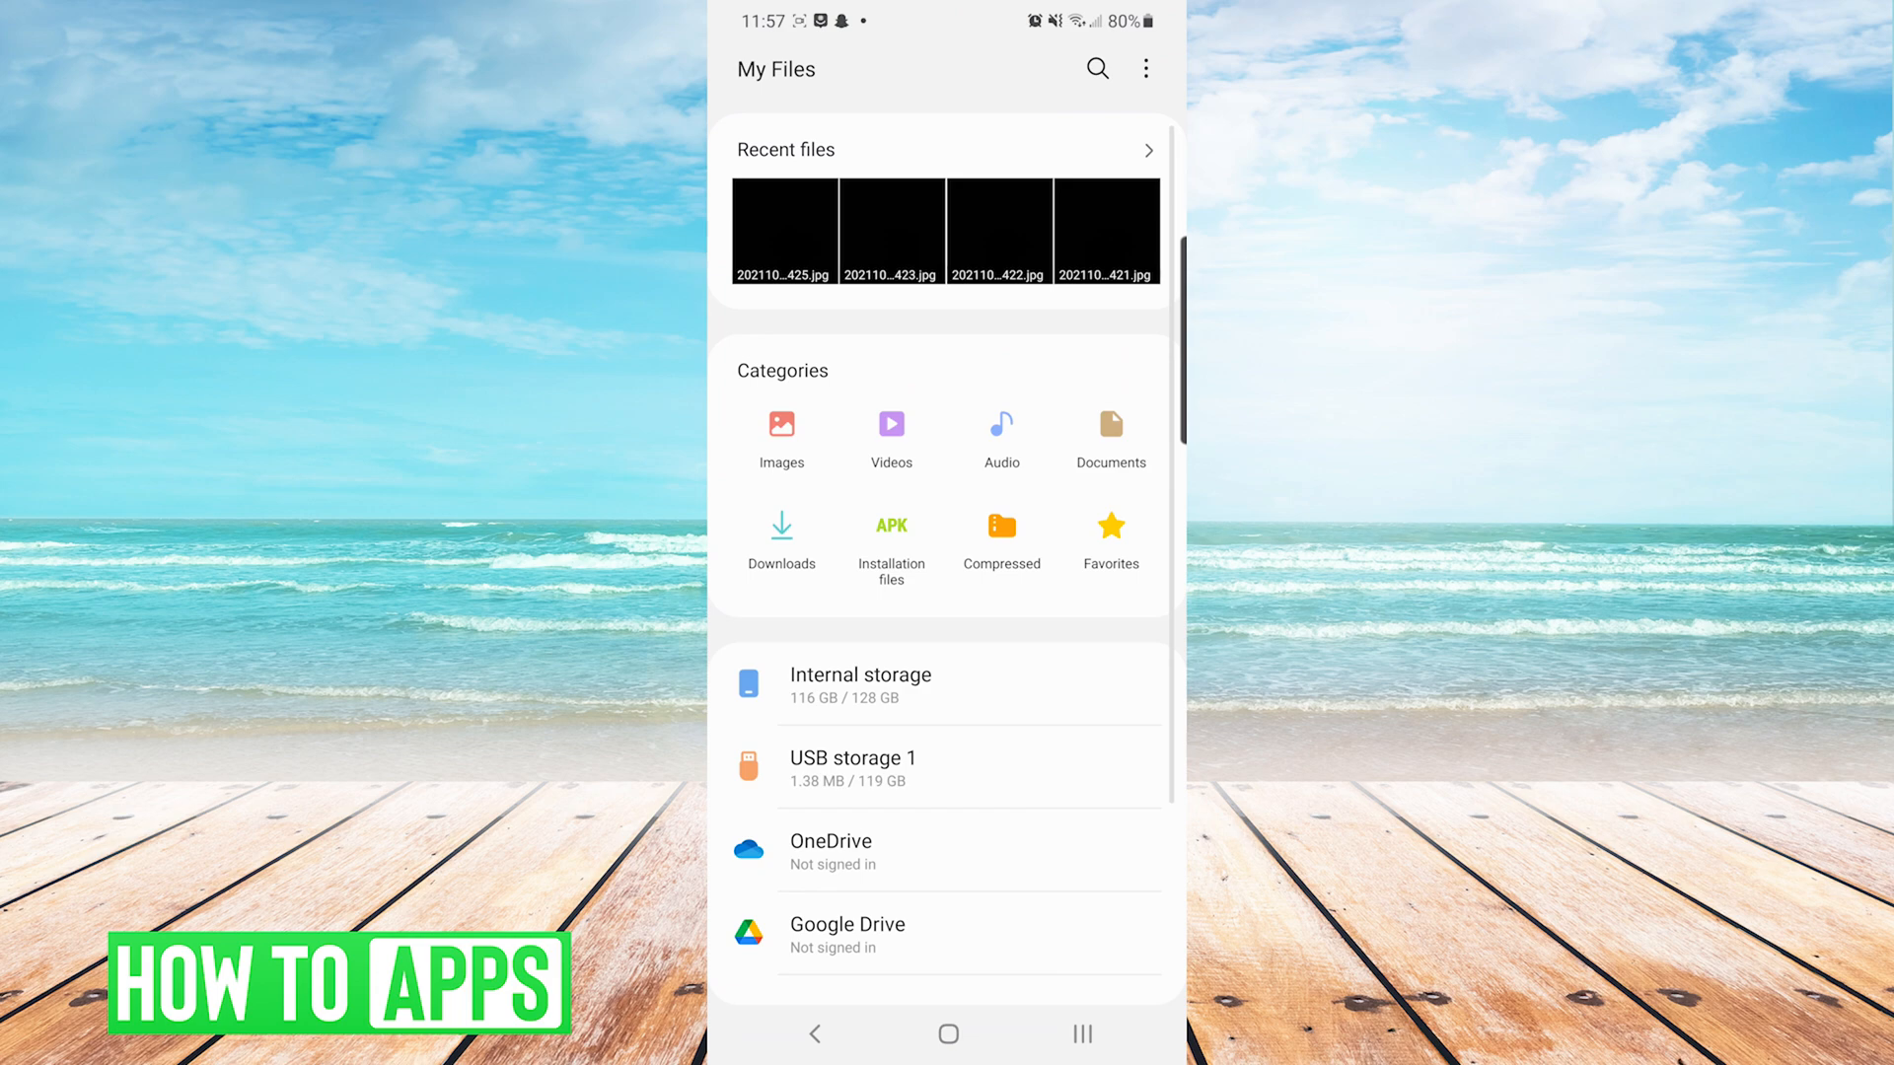
pyautogui.click(781, 424)
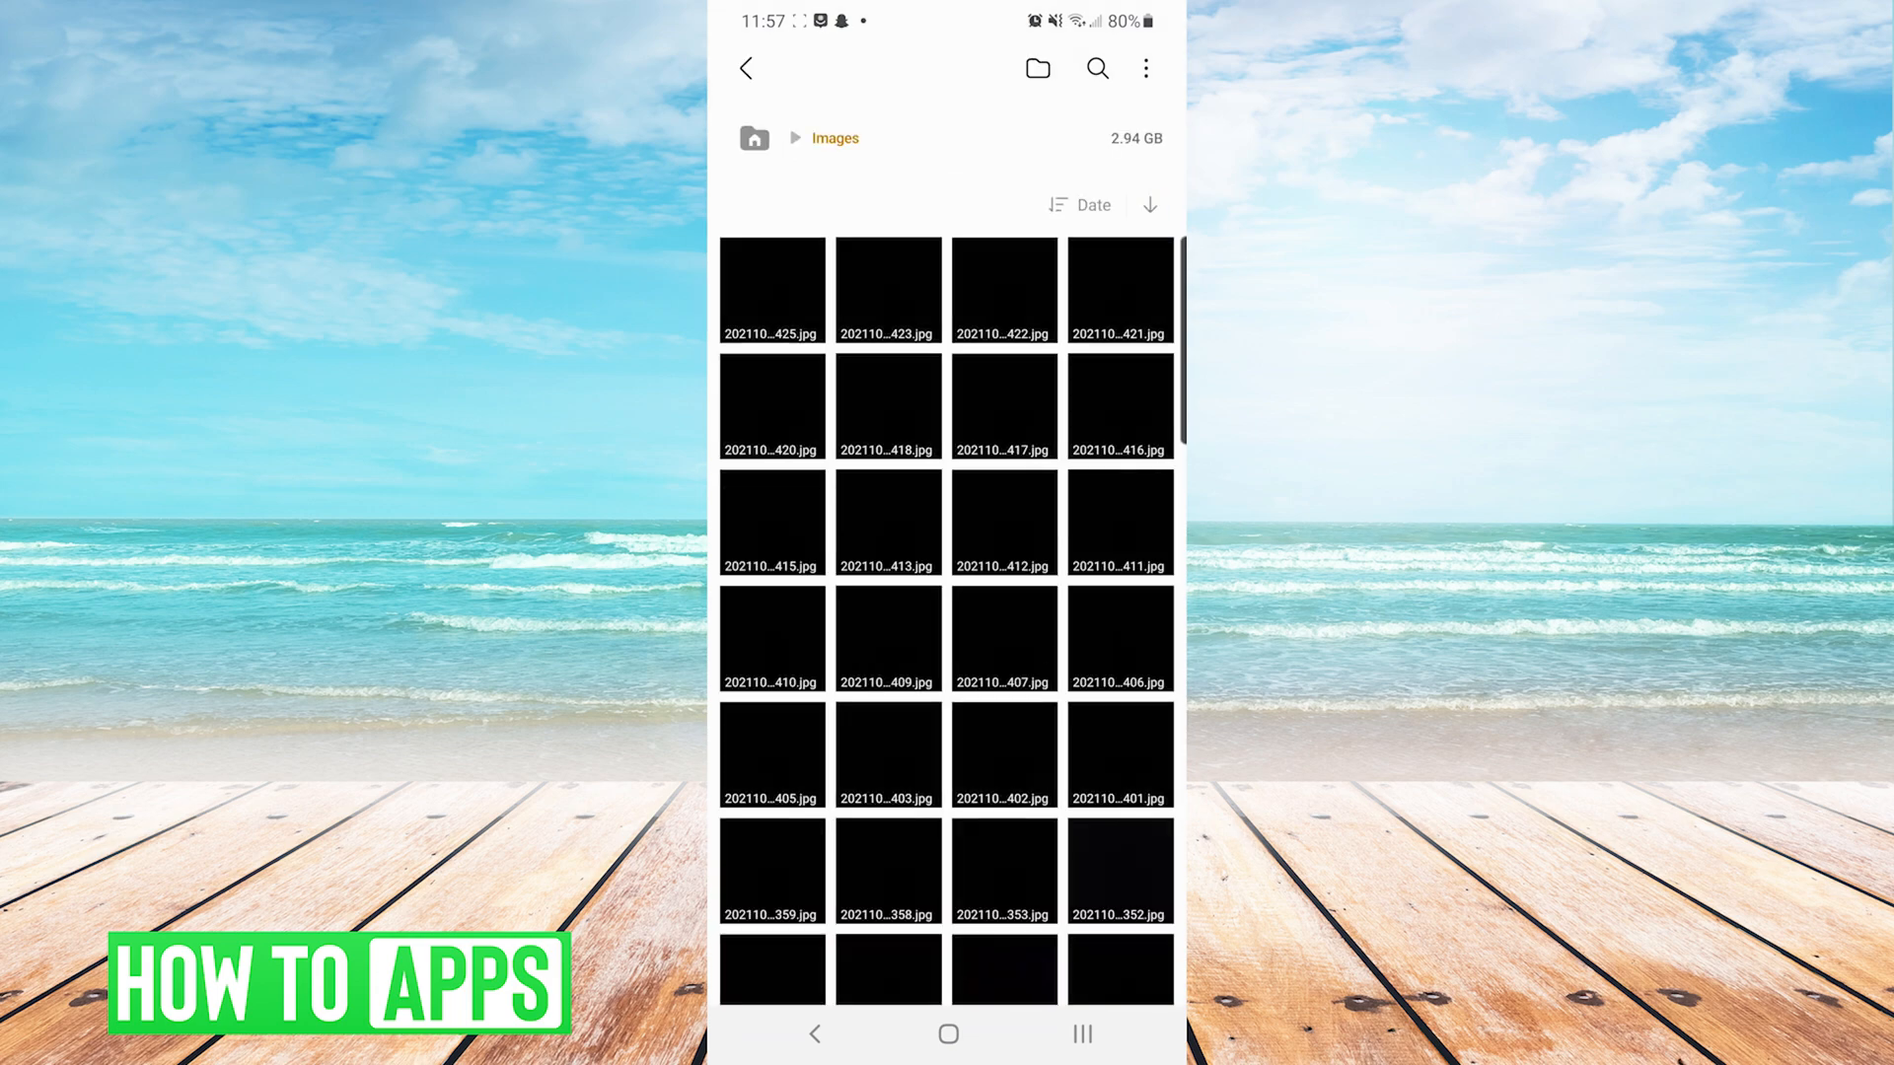
# Select the first twelve JPG thumbnails and choose Move.
pyautogui.click(771, 288)
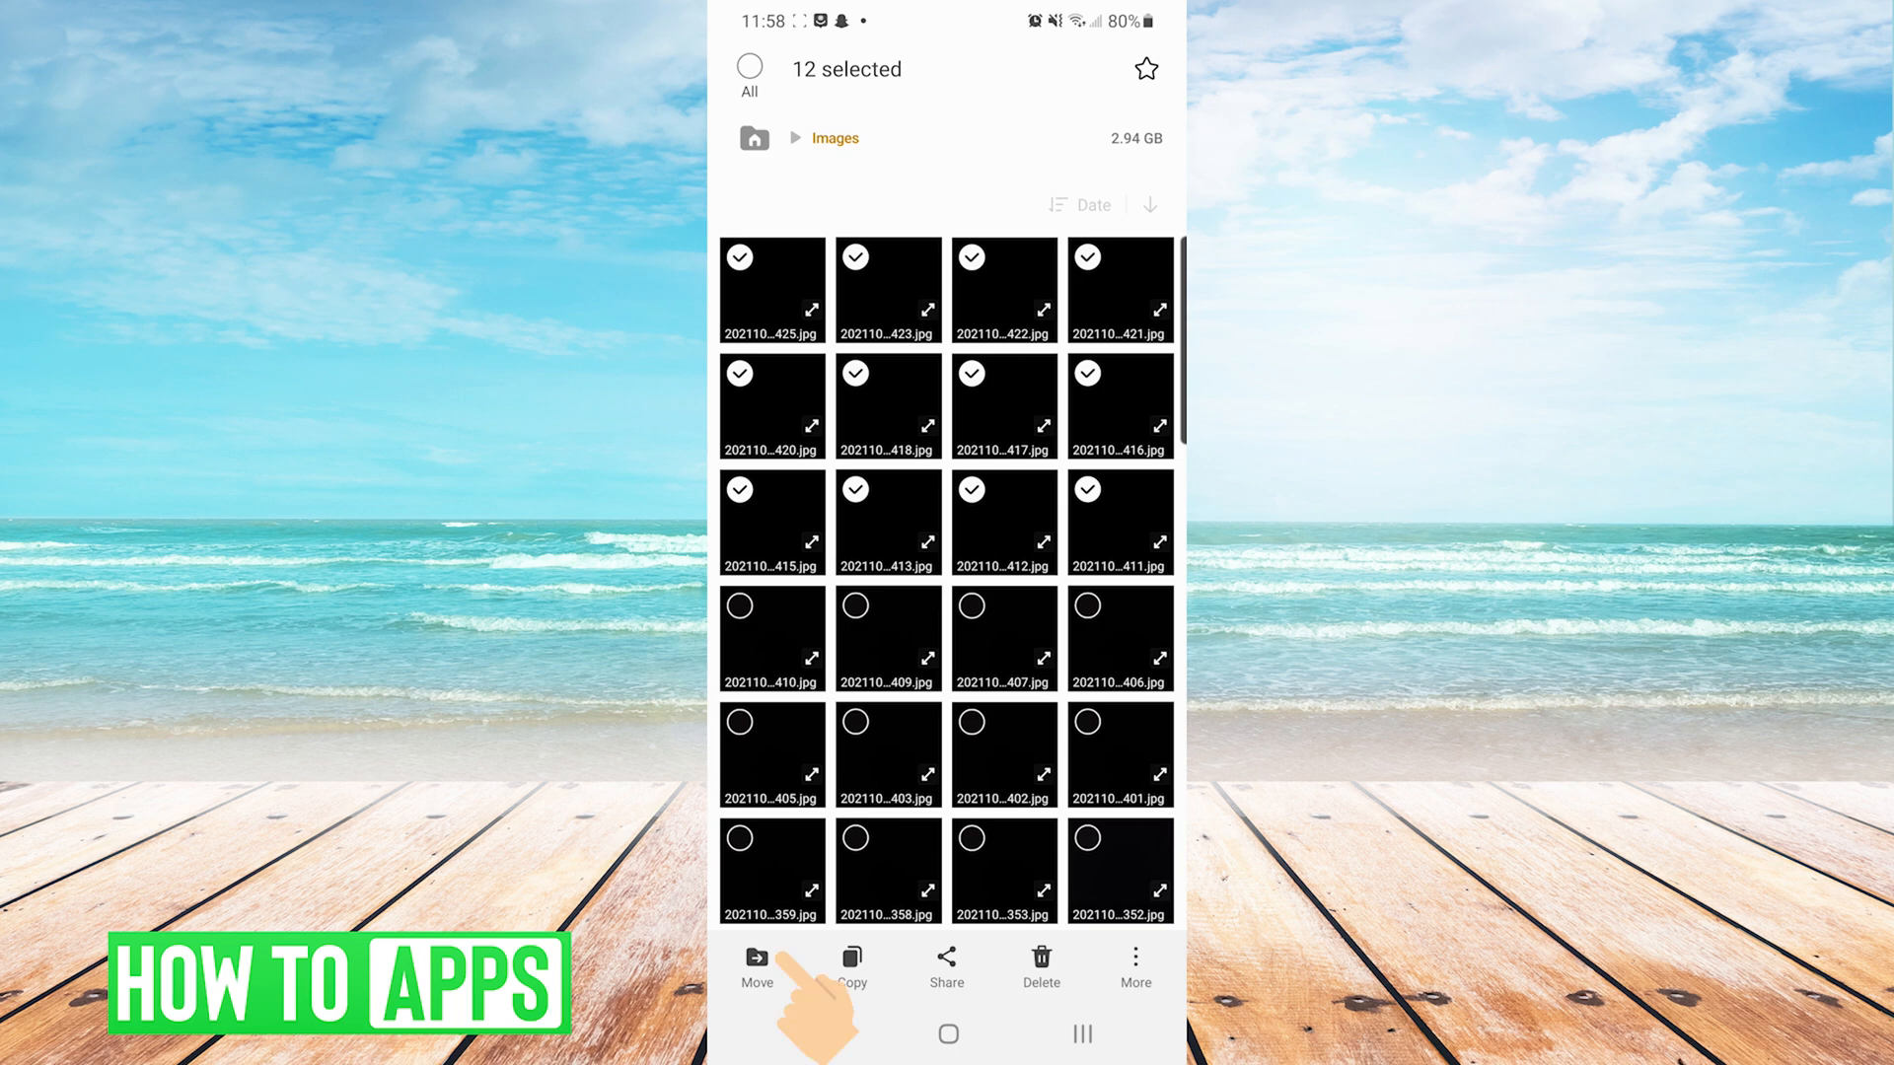
pyautogui.click(756, 958)
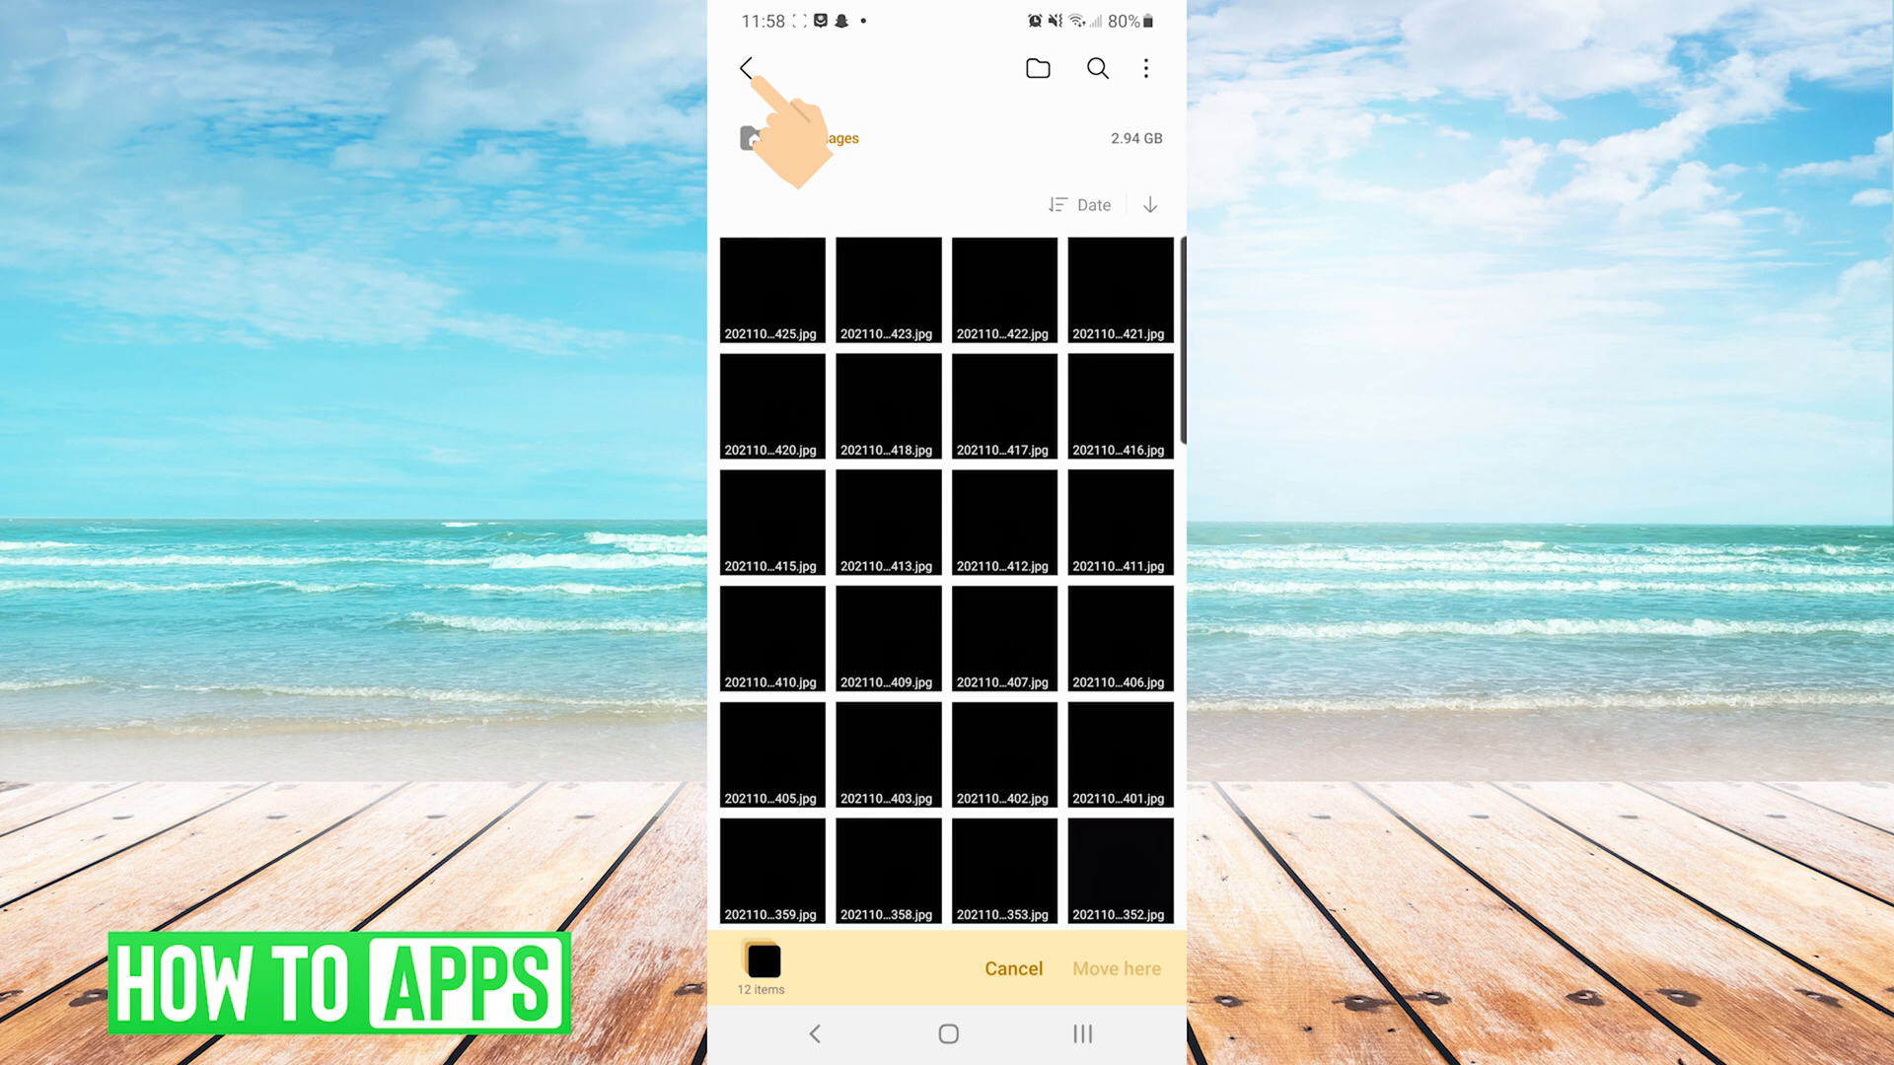
# Drop the twelve images at the root of USB storage 1, beside its Music folder.
pyautogui.click(753, 67)
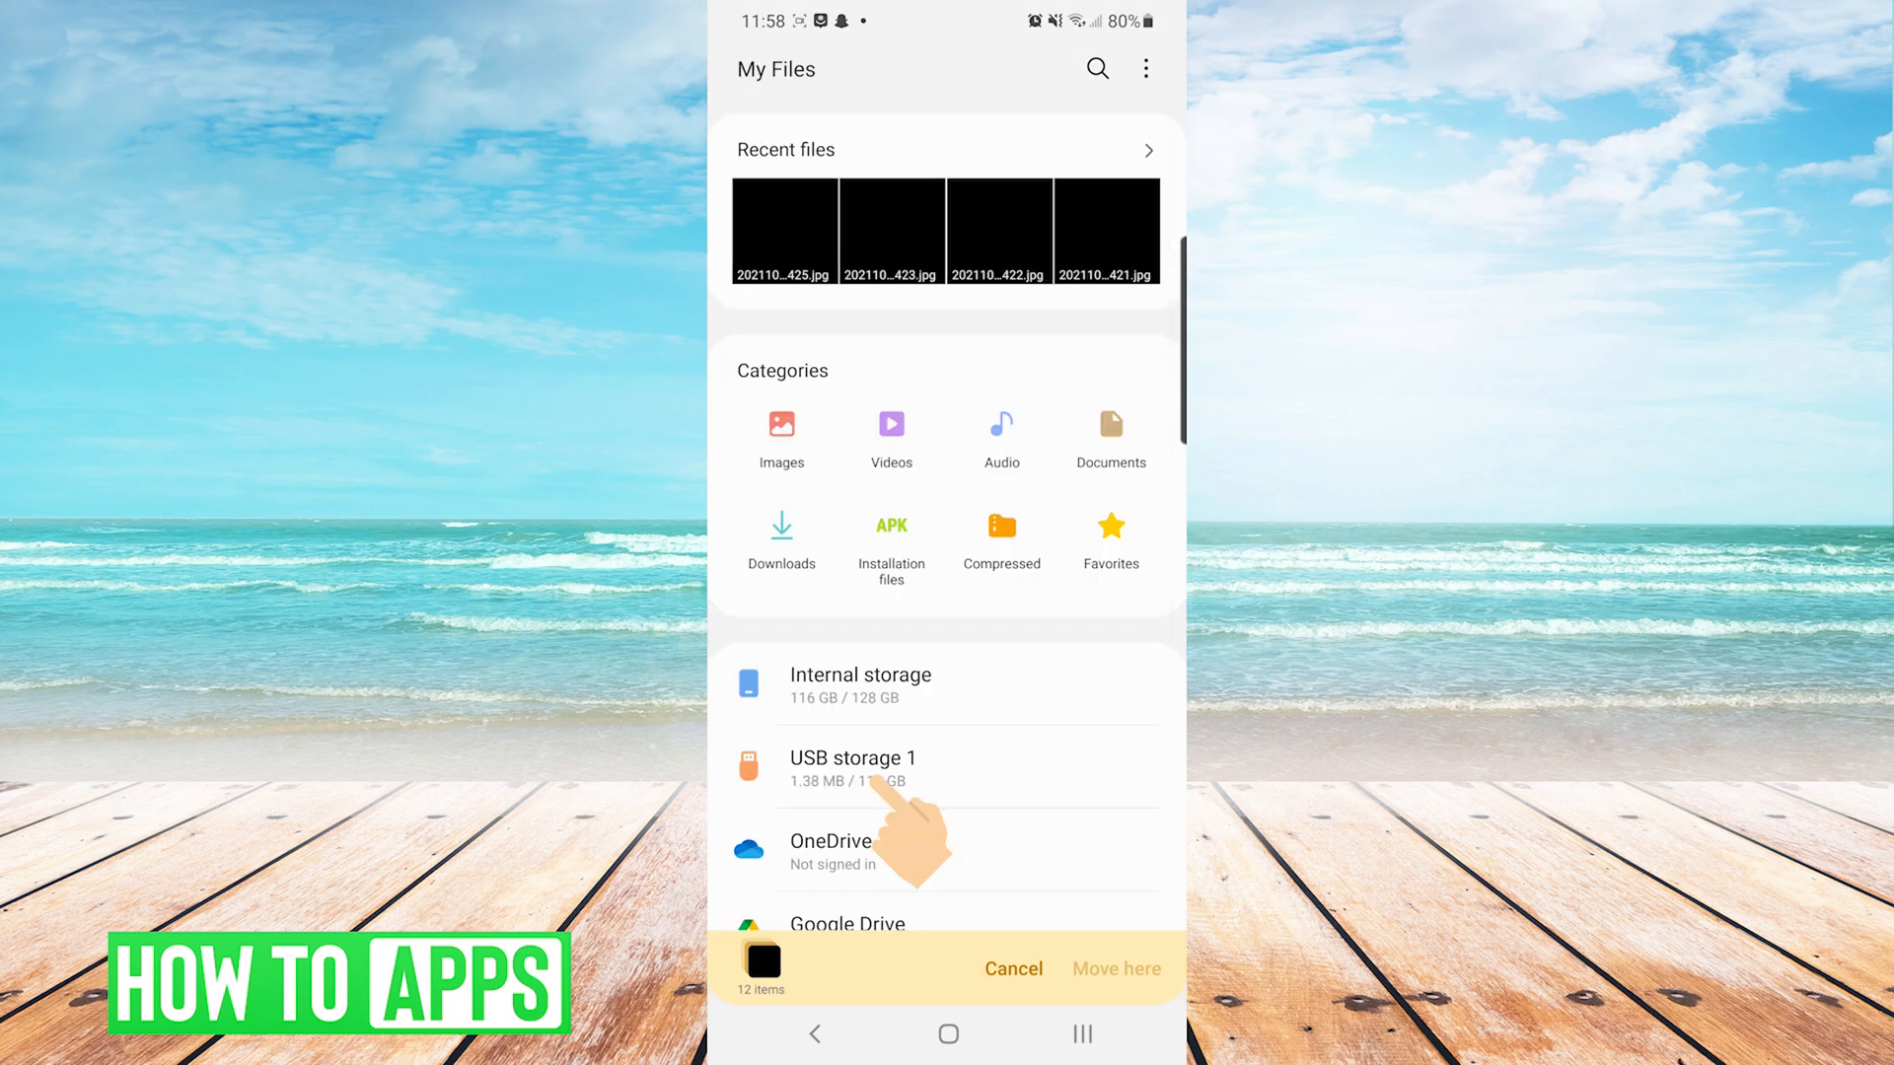
pyautogui.click(852, 758)
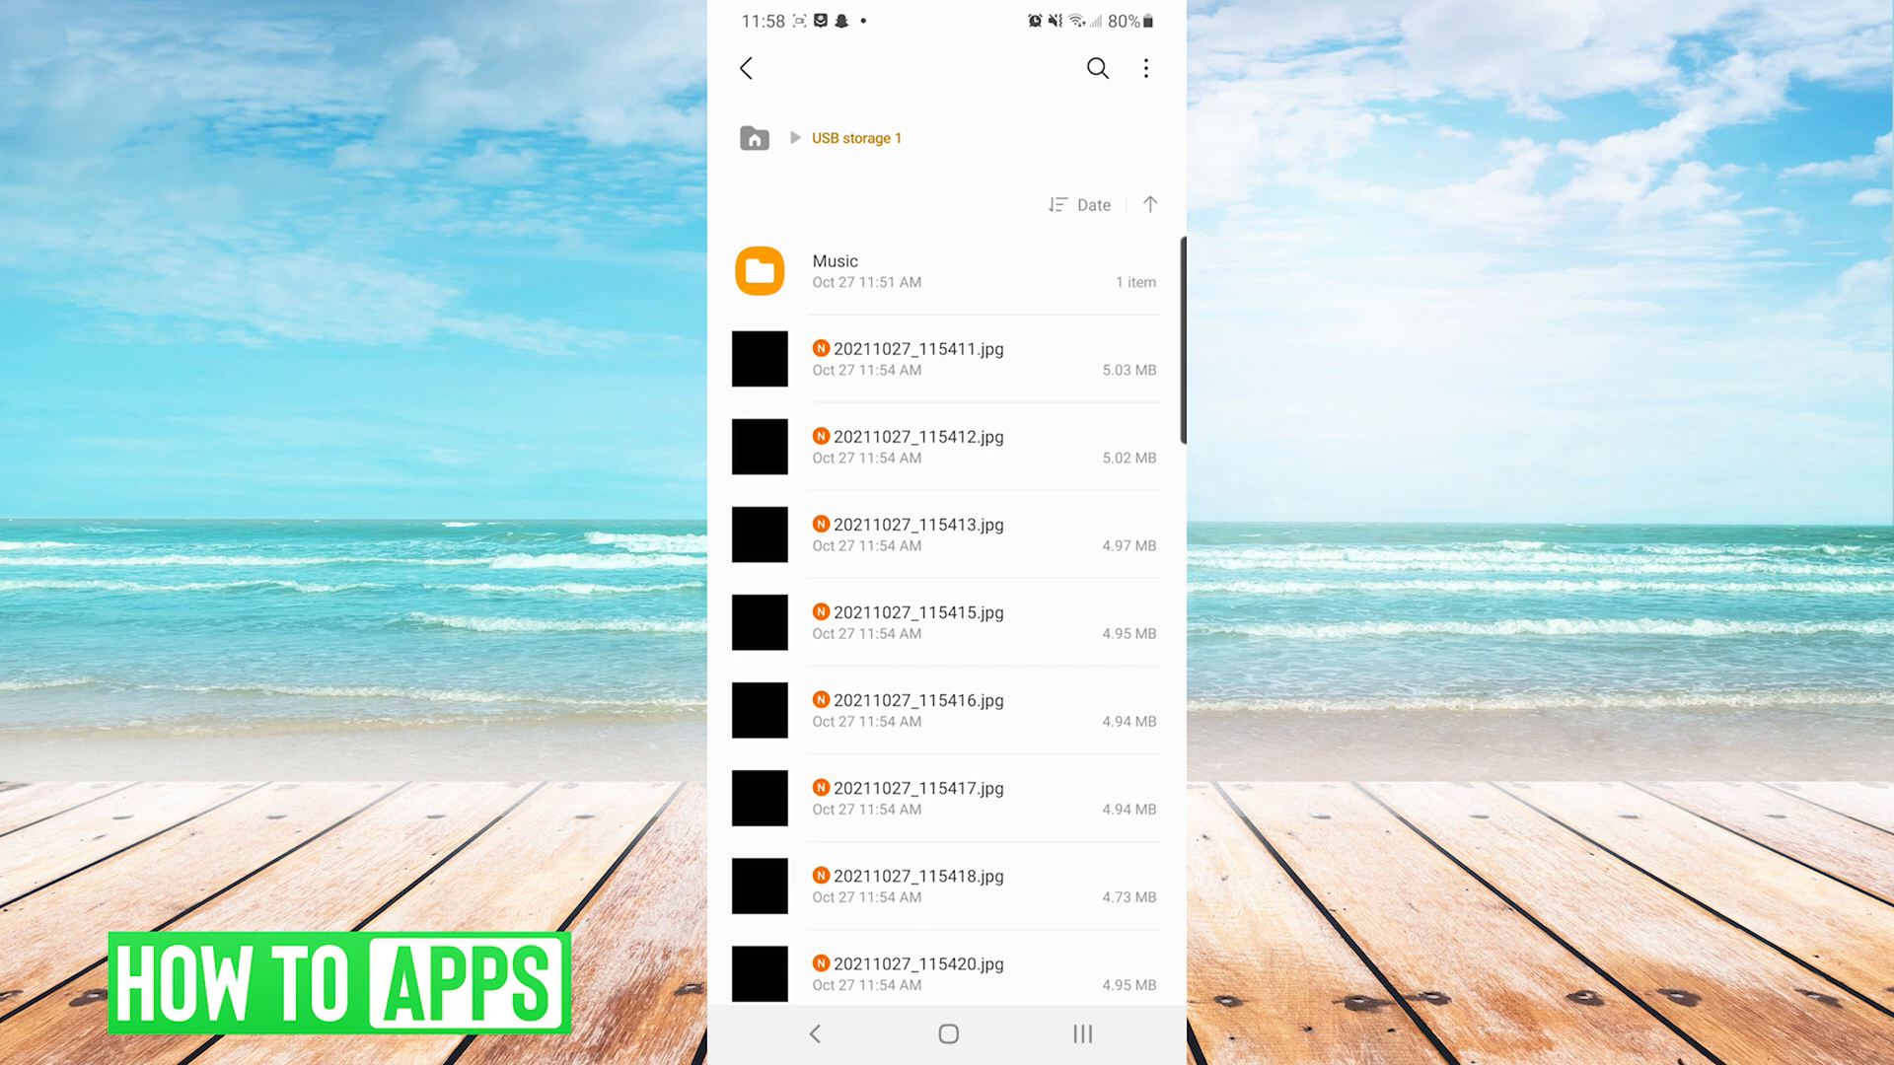
pyautogui.scroll(-3)
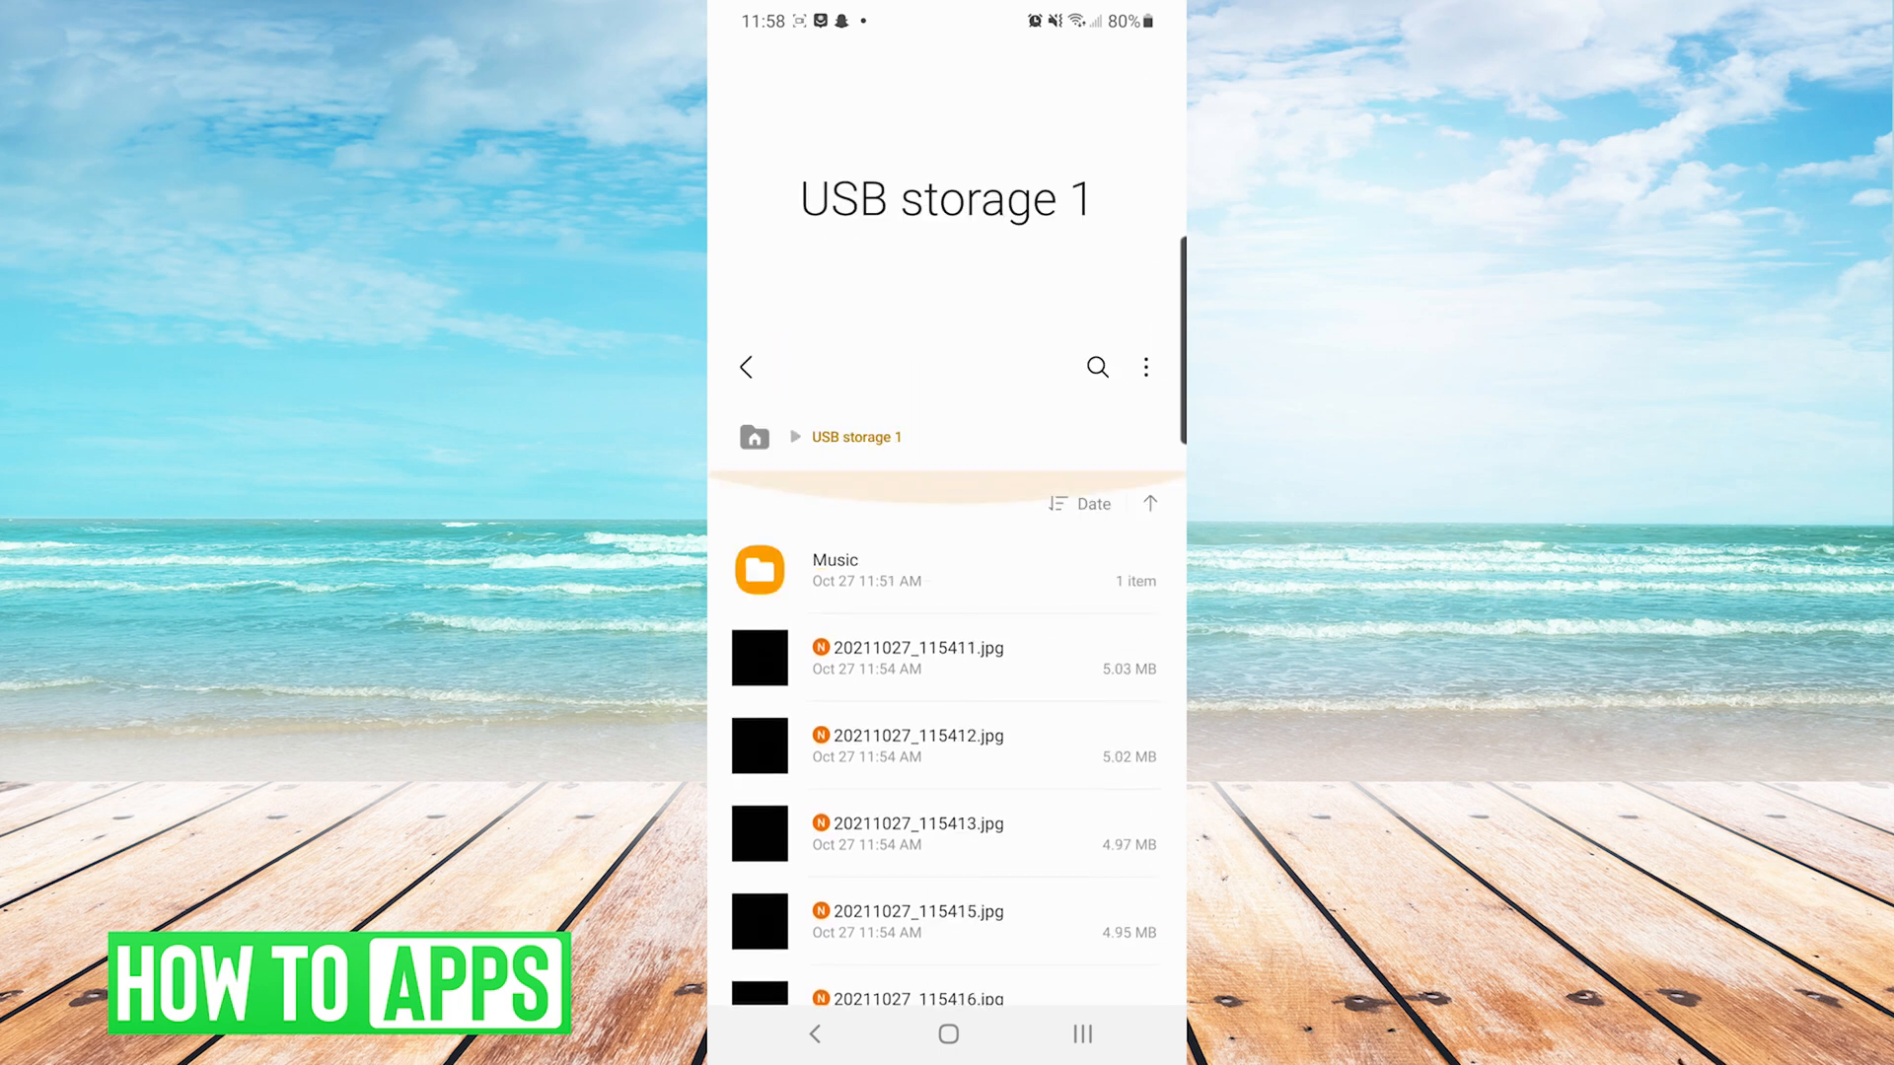